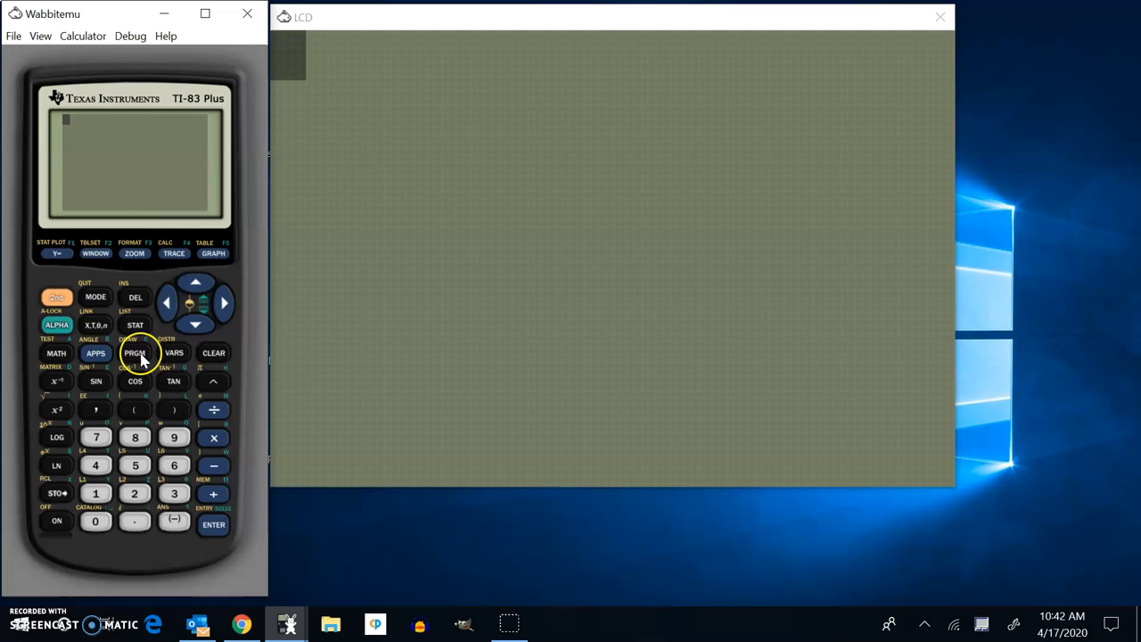
Open the stored QUAD program from the PRGM EDIT list for editing.
{"action": "left_click", "coordinate": [135, 353]}
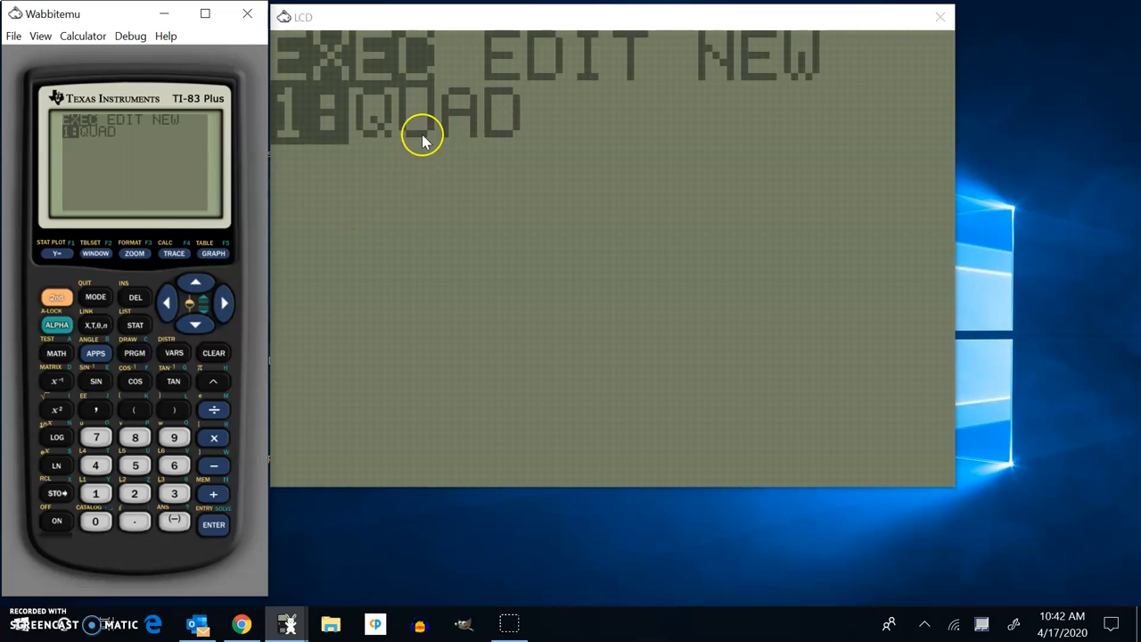
{"action": "mouse_move", "coordinate": [439, 118]}
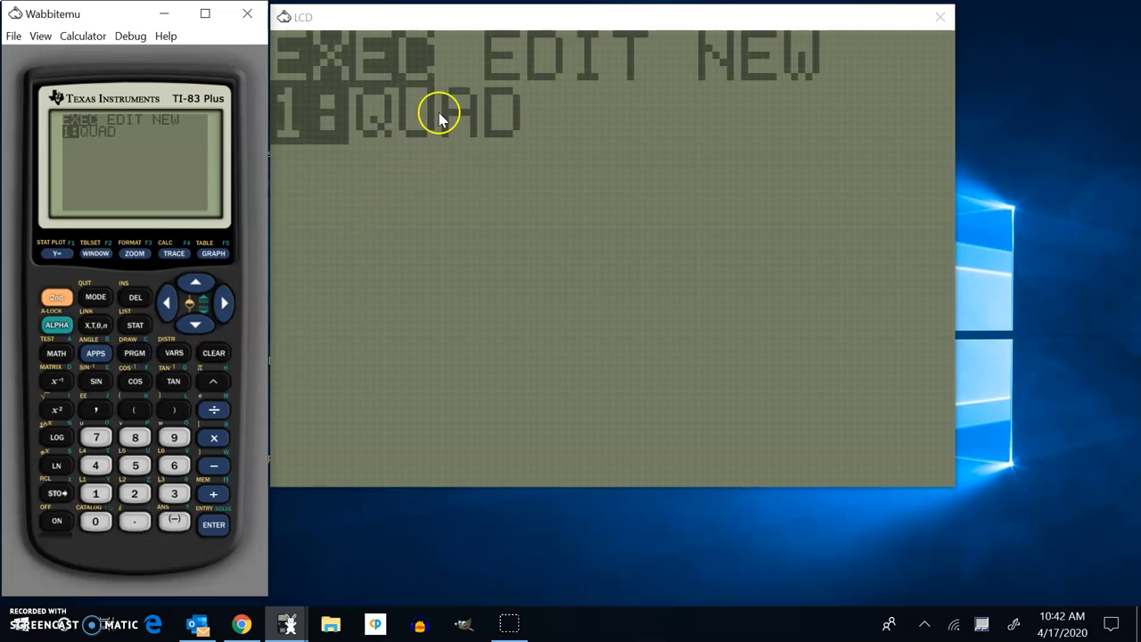
{"action": "mouse_move", "coordinate": [232, 383]}
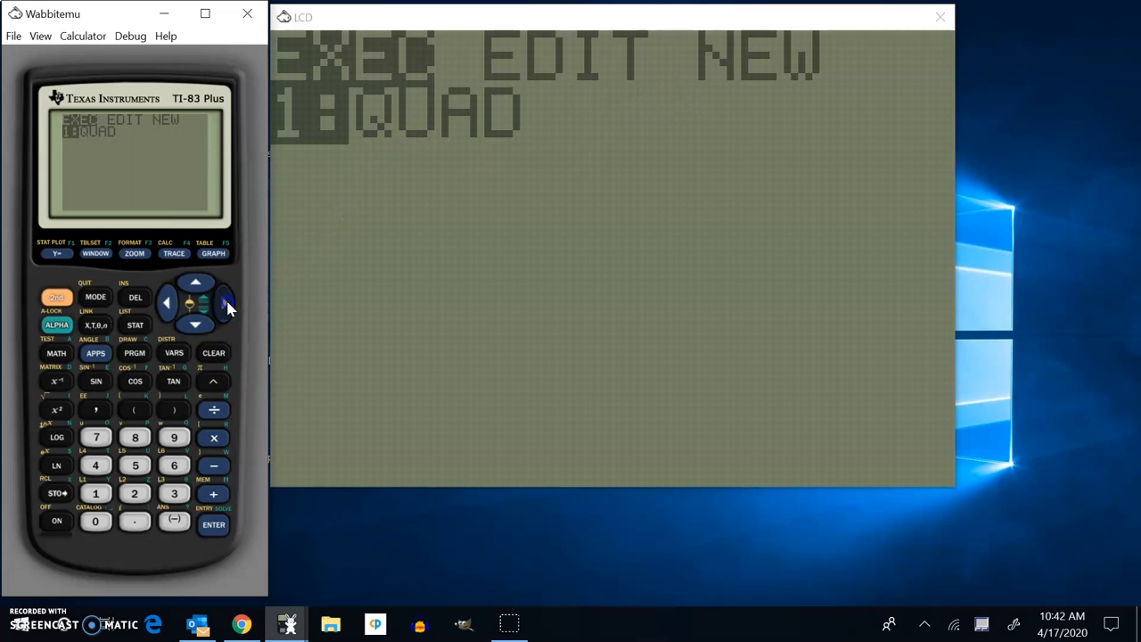
{"action": "left_click", "coordinate": [214, 525]}
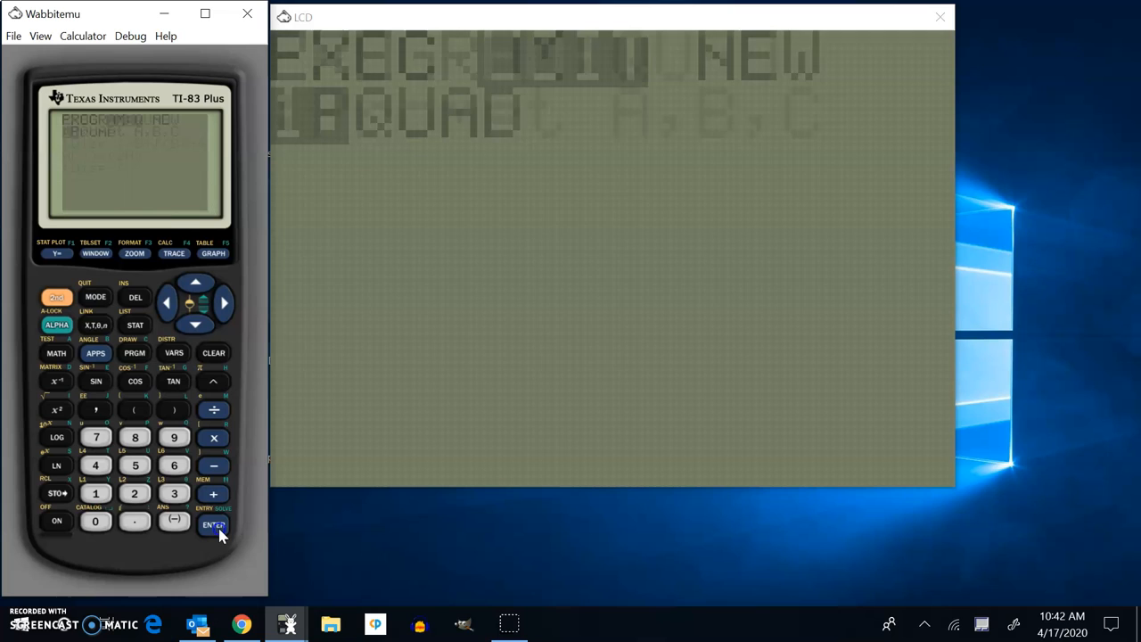
{"action": "left_click", "coordinate": [213, 524]}
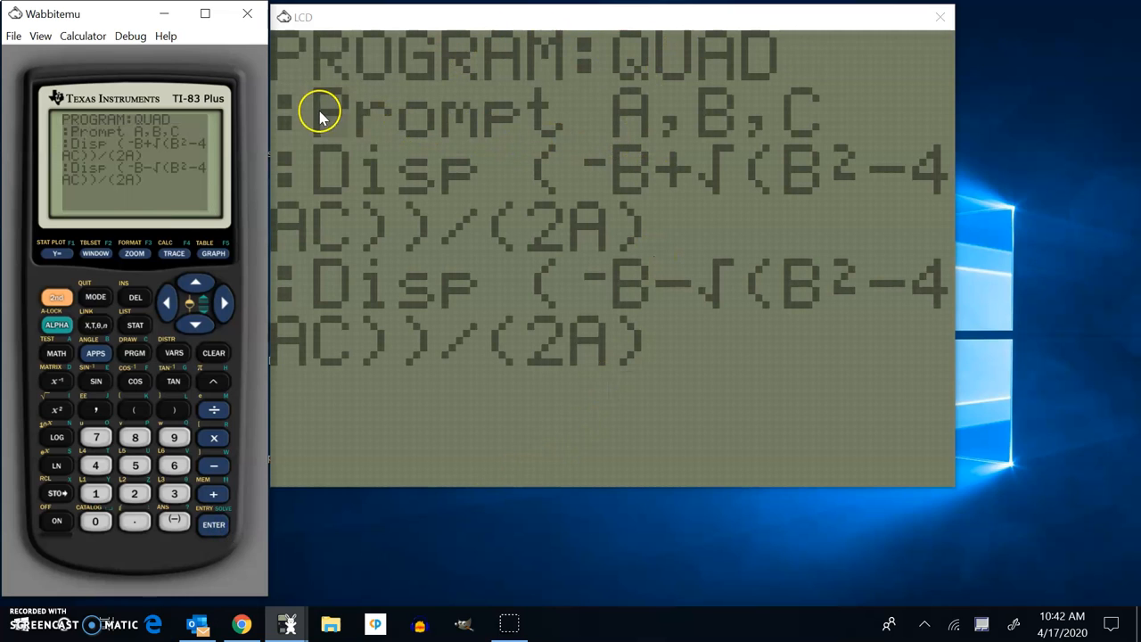
{"action": "mouse_move", "coordinate": [337, 157]}
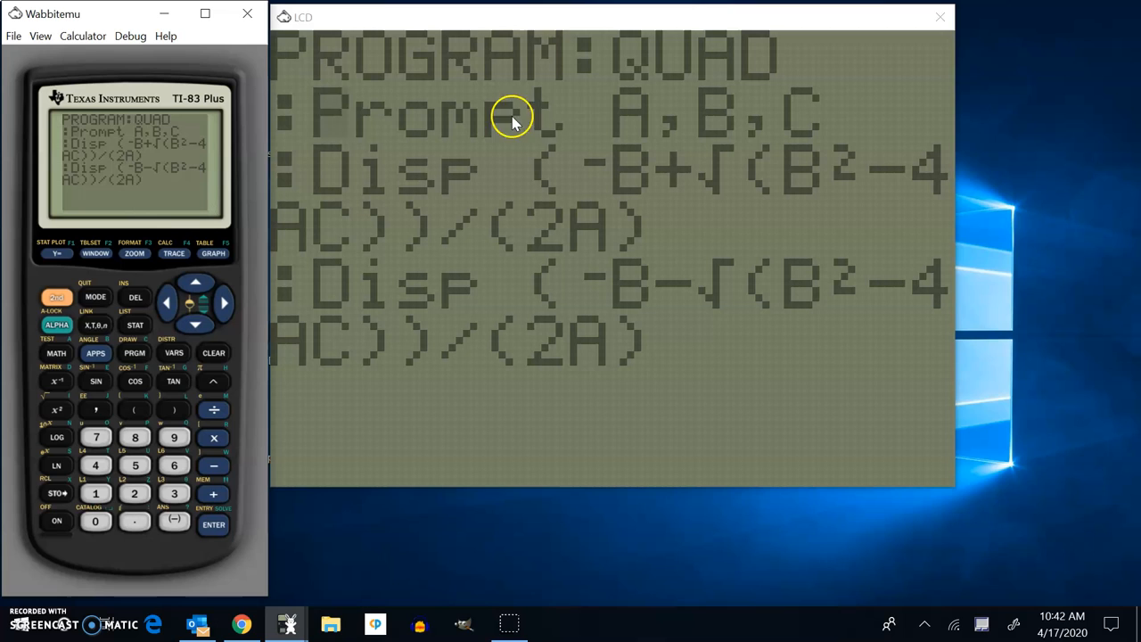
{"action": "mouse_move", "coordinate": [461, 160]}
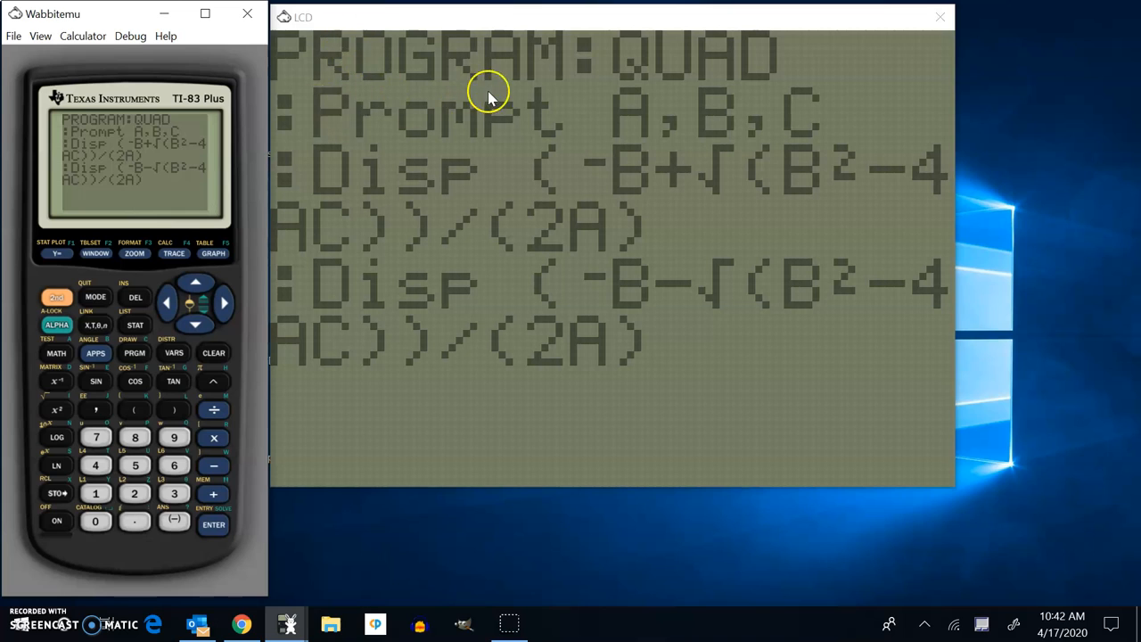
{"action": "mouse_move", "coordinate": [596, 121]}
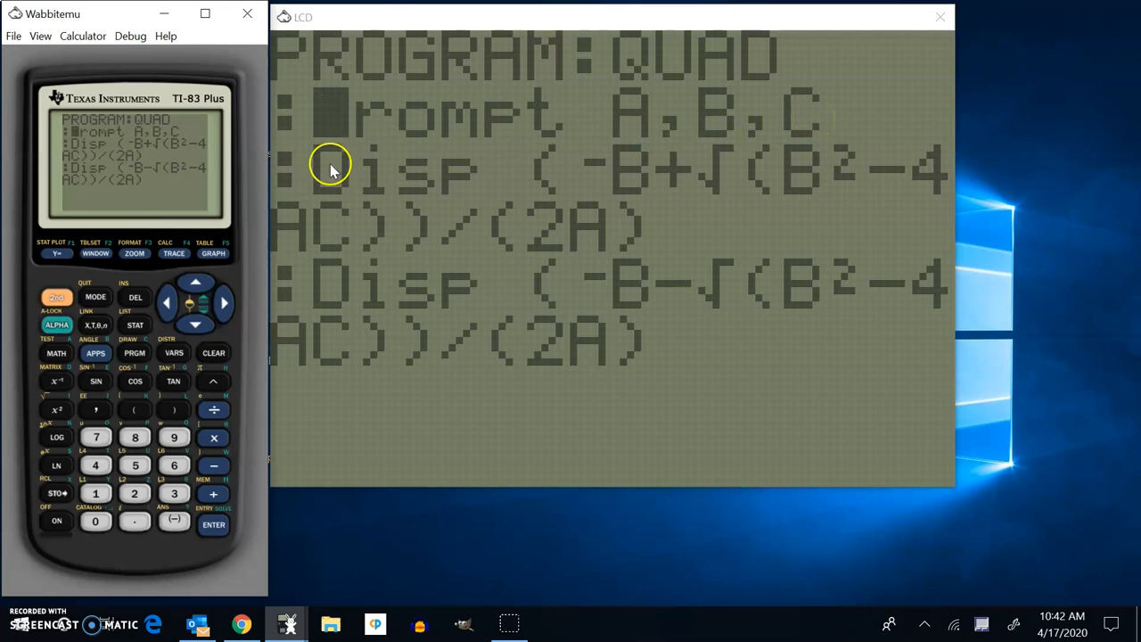
{"action": "mouse_move", "coordinate": [562, 223]}
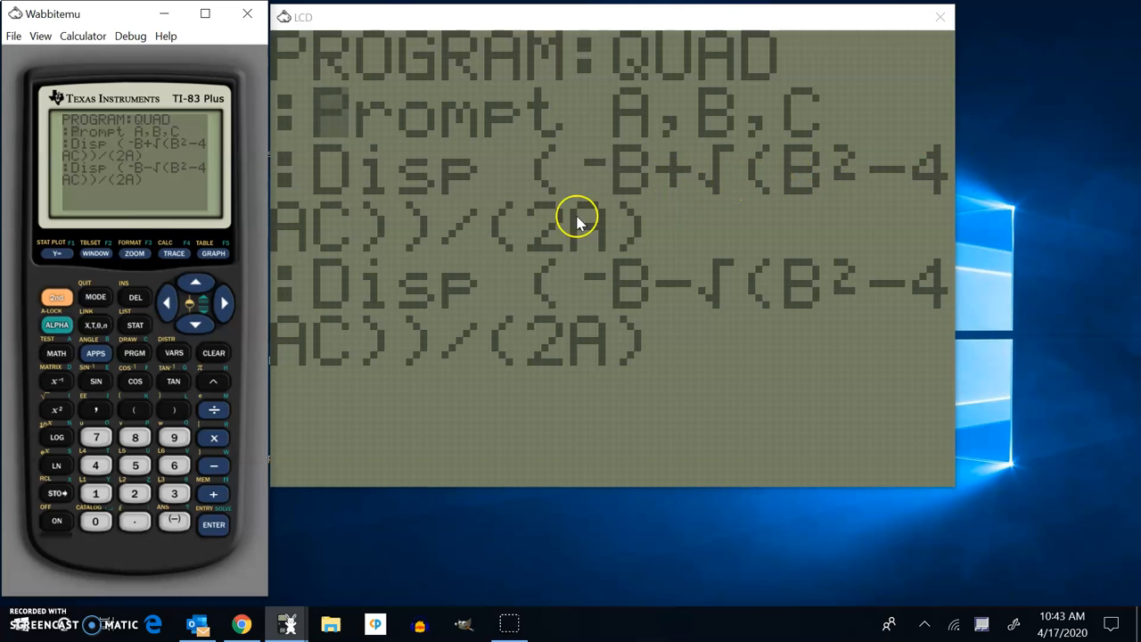
{"action": "mouse_move", "coordinate": [412, 234]}
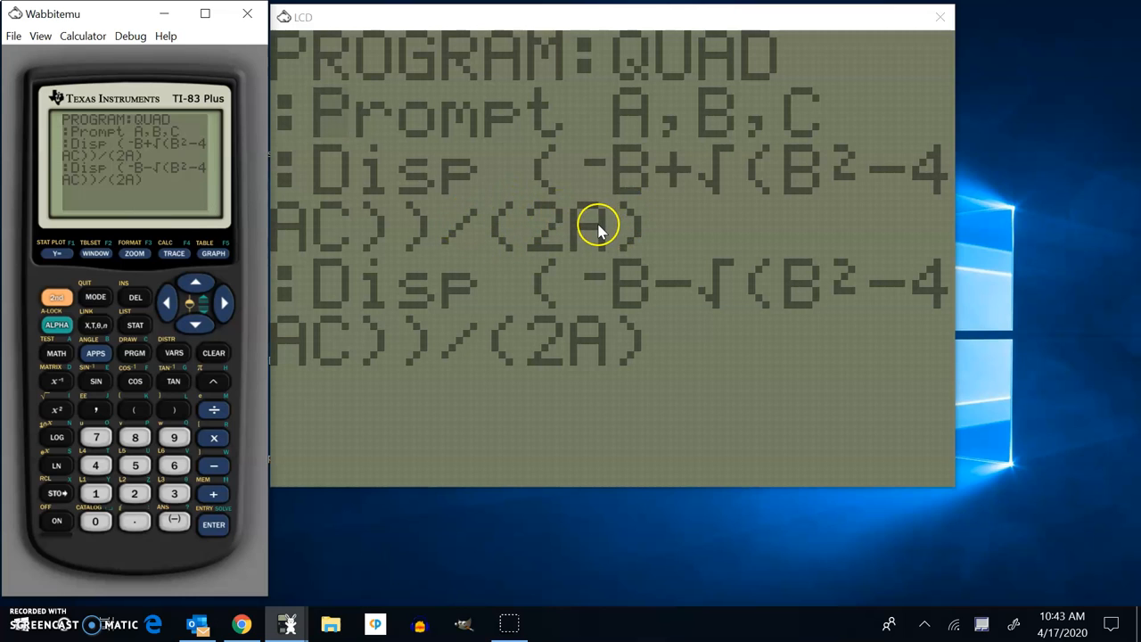
{"action": "mouse_move", "coordinate": [649, 183]}
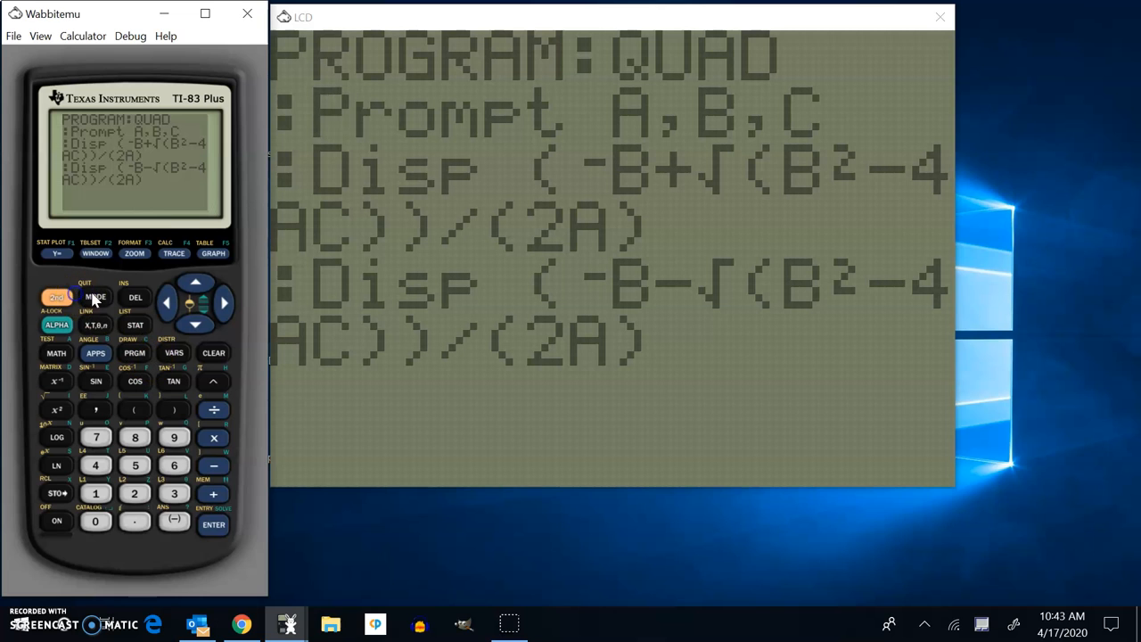
Quit the QUAD editor and create a new empty program named AAA.
{"action": "left_click", "coordinate": [95, 296]}
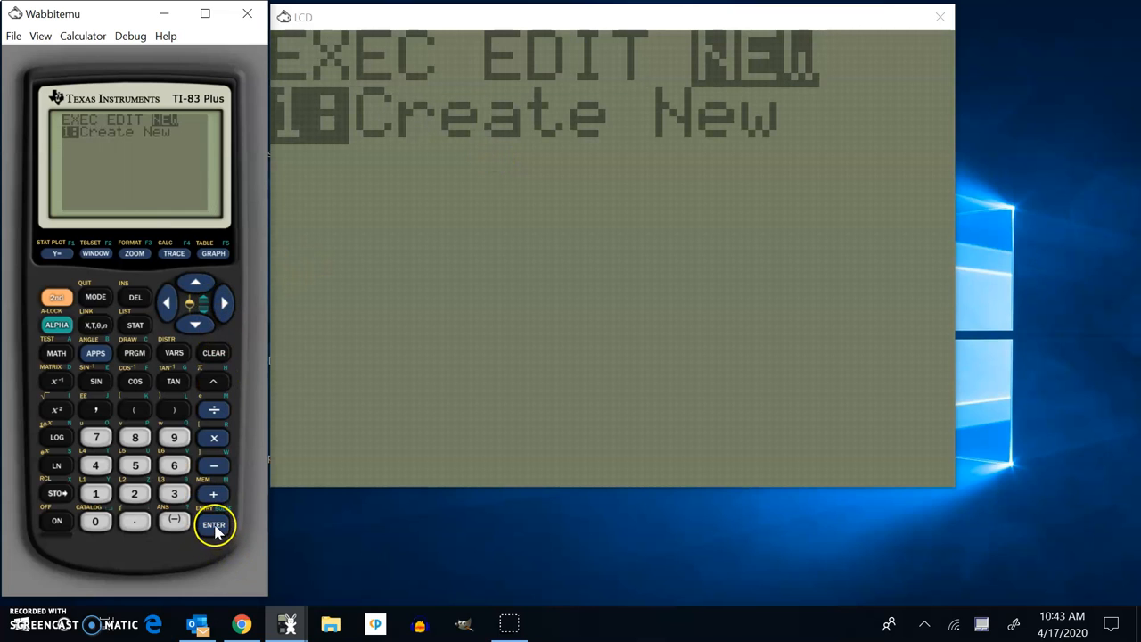
{"action": "left_click", "coordinate": [213, 526]}
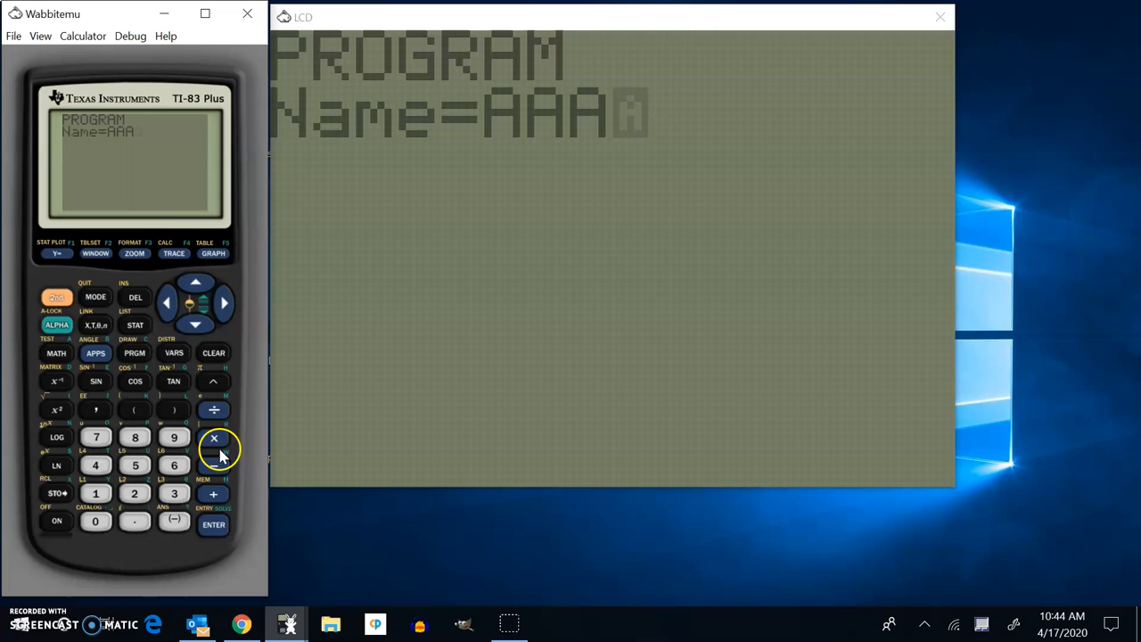
{"action": "left_click", "coordinate": [213, 525]}
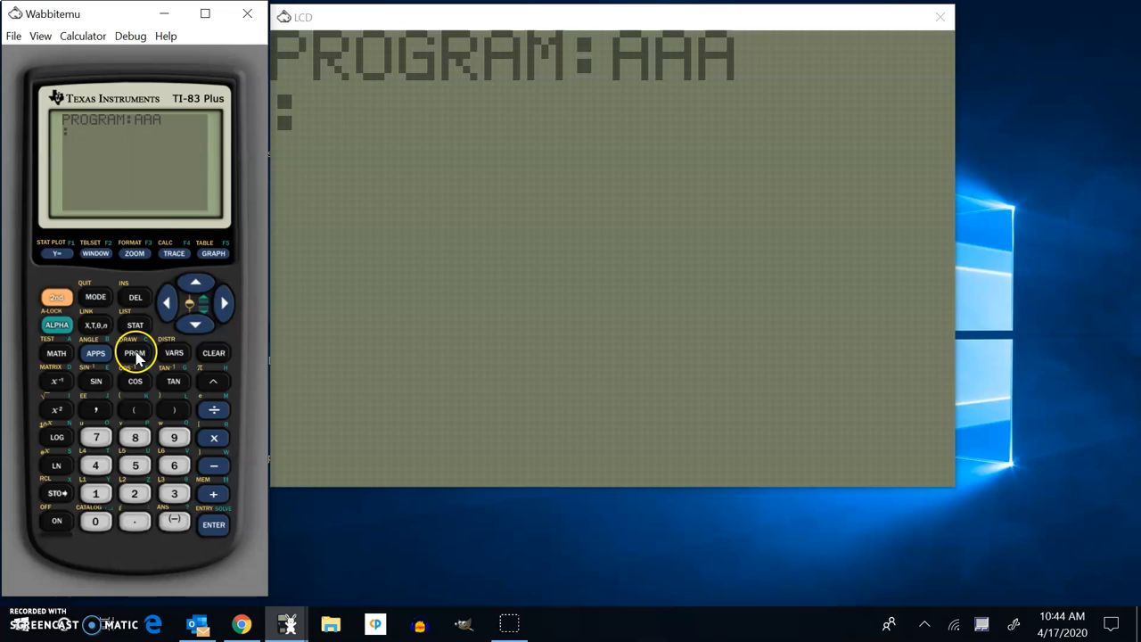
Enter Prompt A,B,C as the first line of program AAA.
{"action": "left_click", "coordinate": [134, 353]}
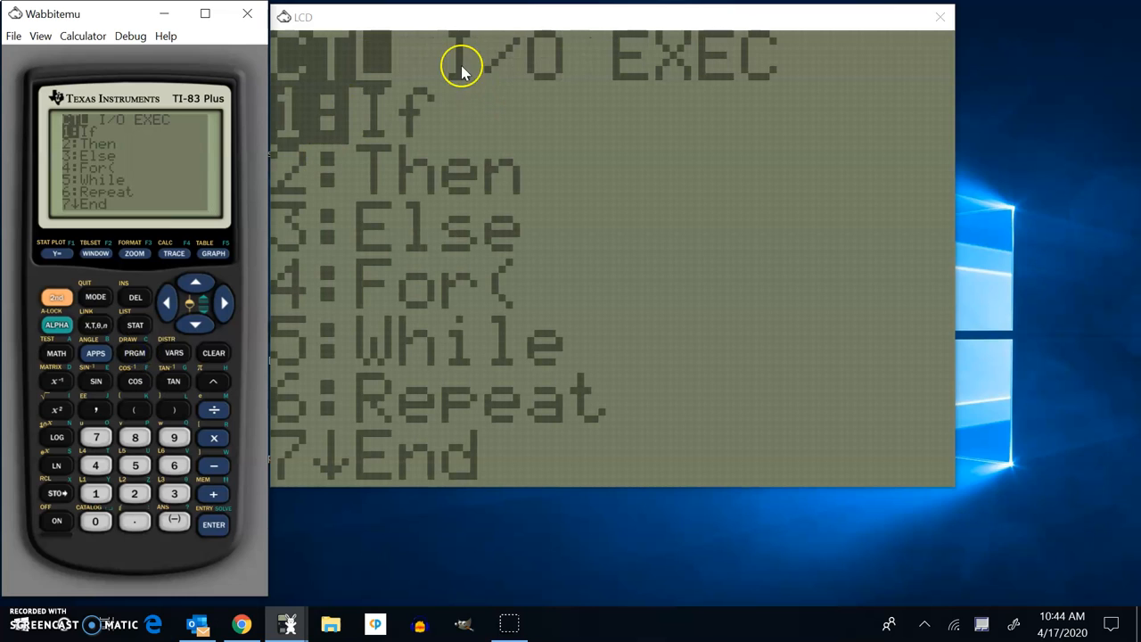
{"action": "mouse_move", "coordinate": [143, 353]}
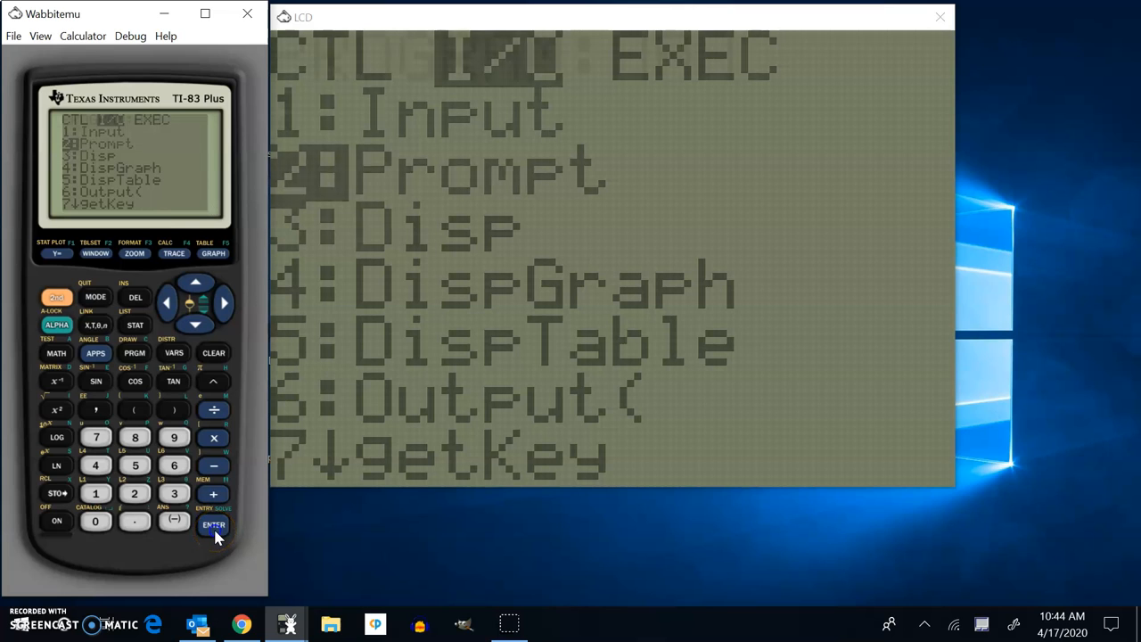
{"action": "left_click", "coordinate": [213, 525]}
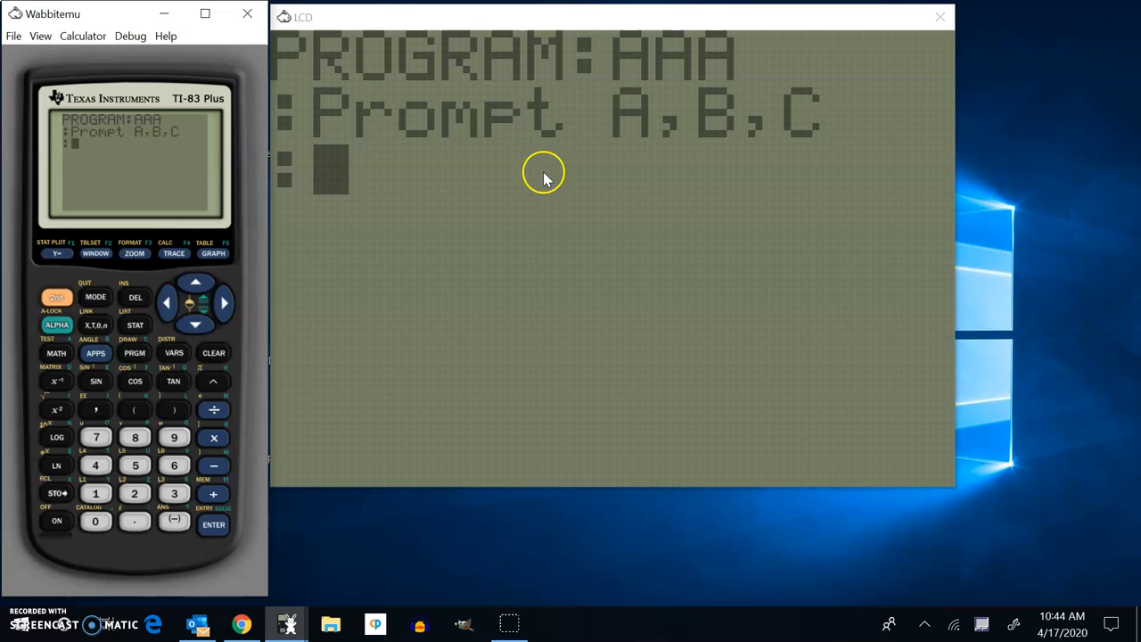
{"action": "mouse_move", "coordinate": [489, 168]}
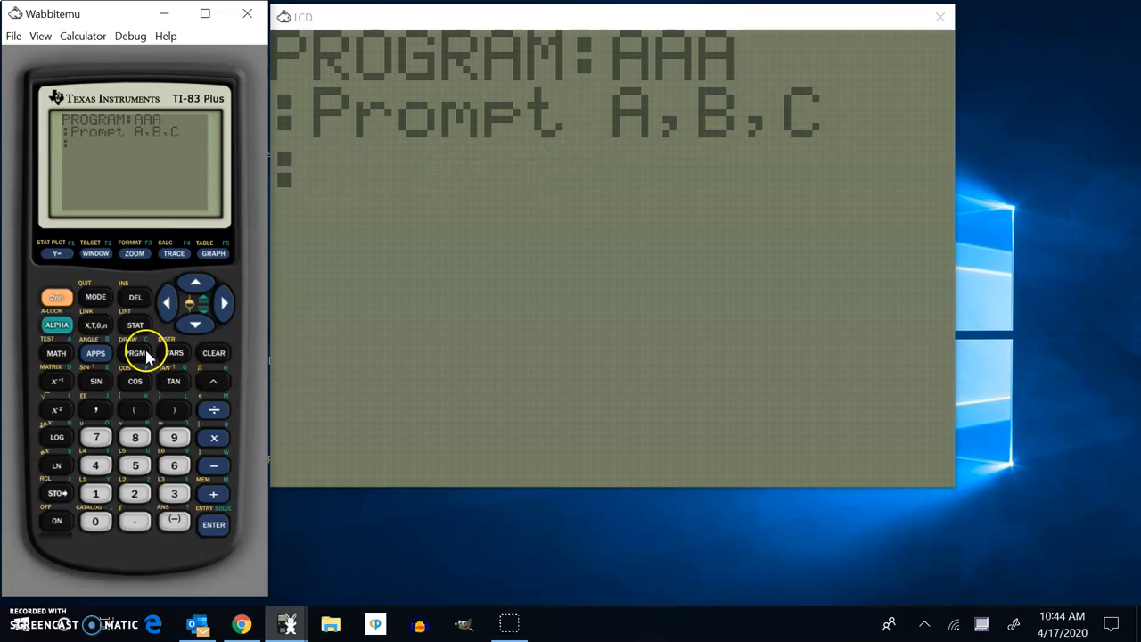
Add the line Disp (-B+√(B²-4AC))/(2A) to AAA and begin a new line.
{"action": "left_click", "coordinate": [134, 353]}
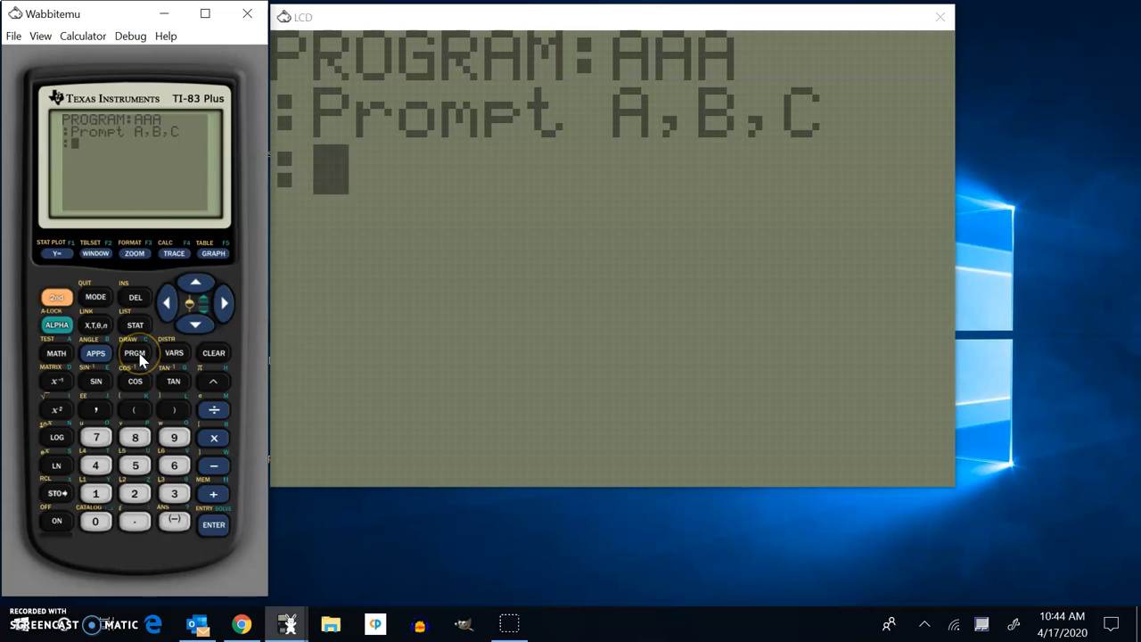
{"action": "left_click", "coordinate": [134, 353]}
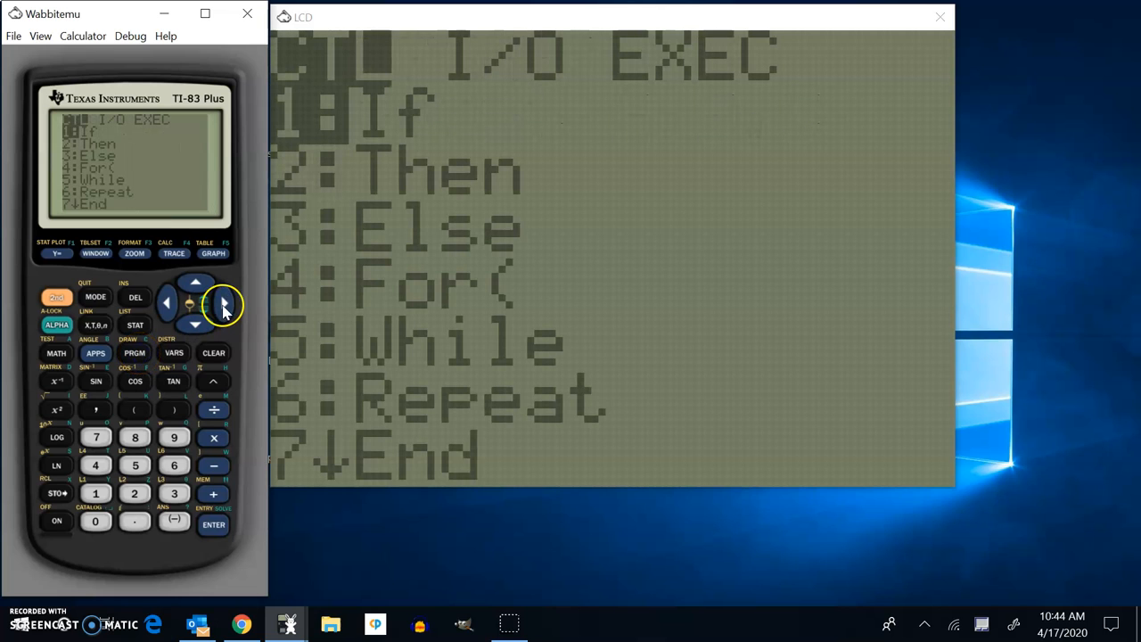
{"action": "left_click", "coordinate": [223, 303]}
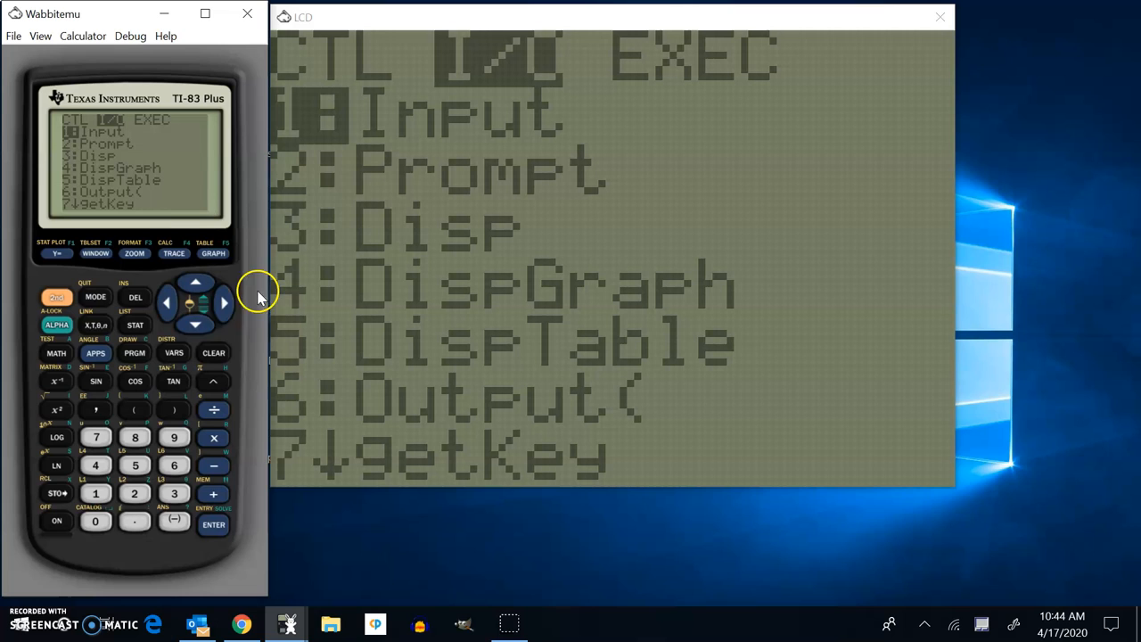
{"action": "left_click", "coordinate": [213, 525]}
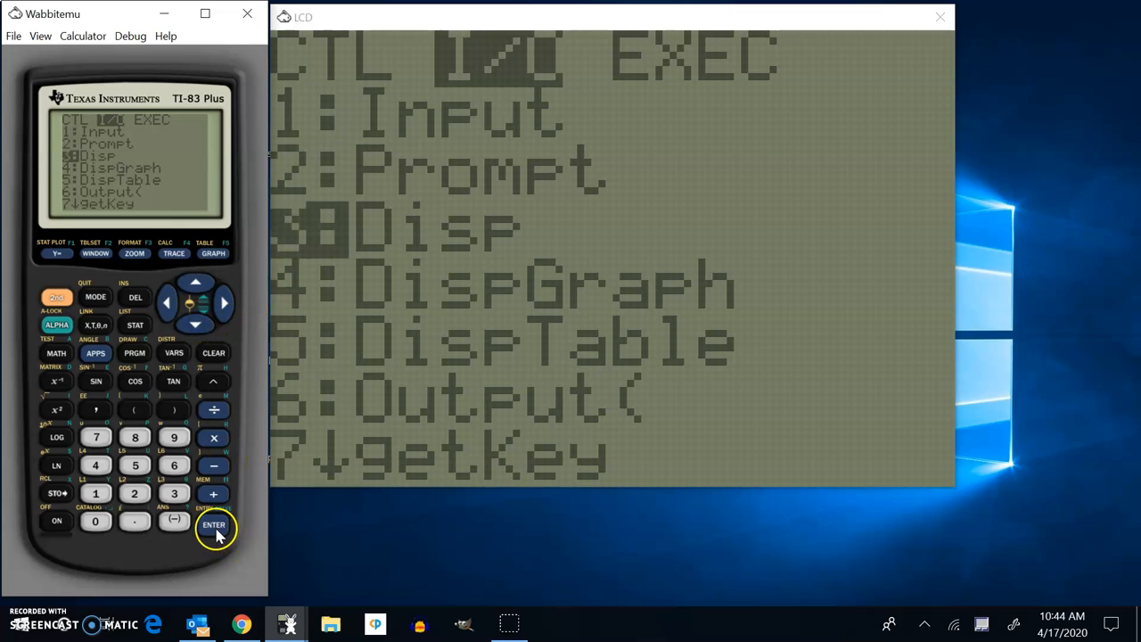
{"action": "left_click", "coordinate": [214, 525]}
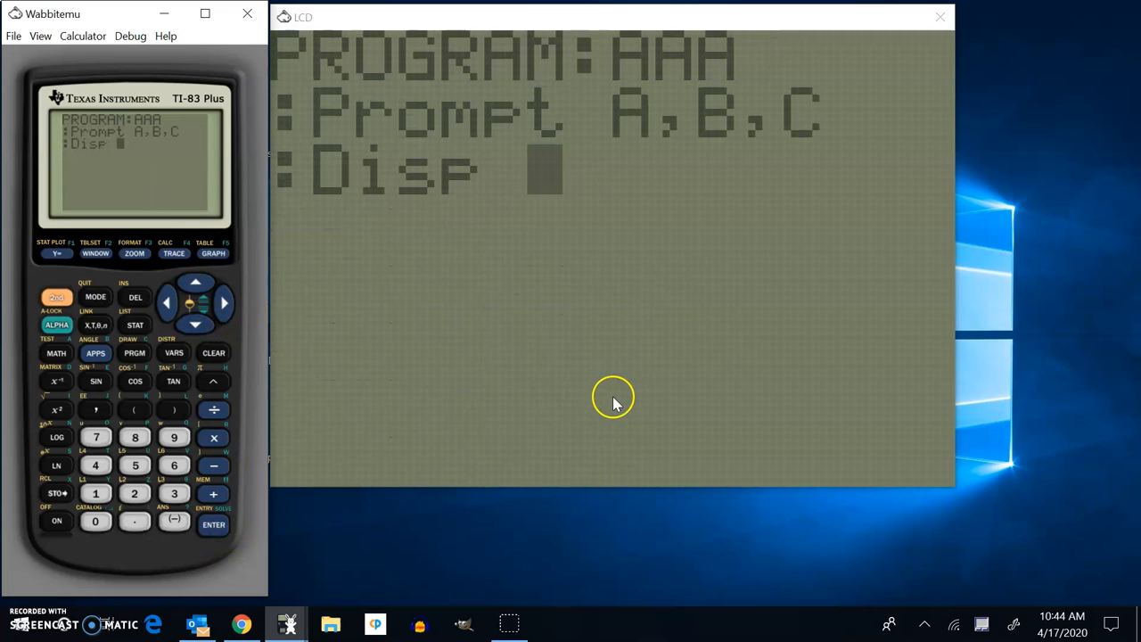
{"action": "mouse_move", "coordinate": [487, 411]}
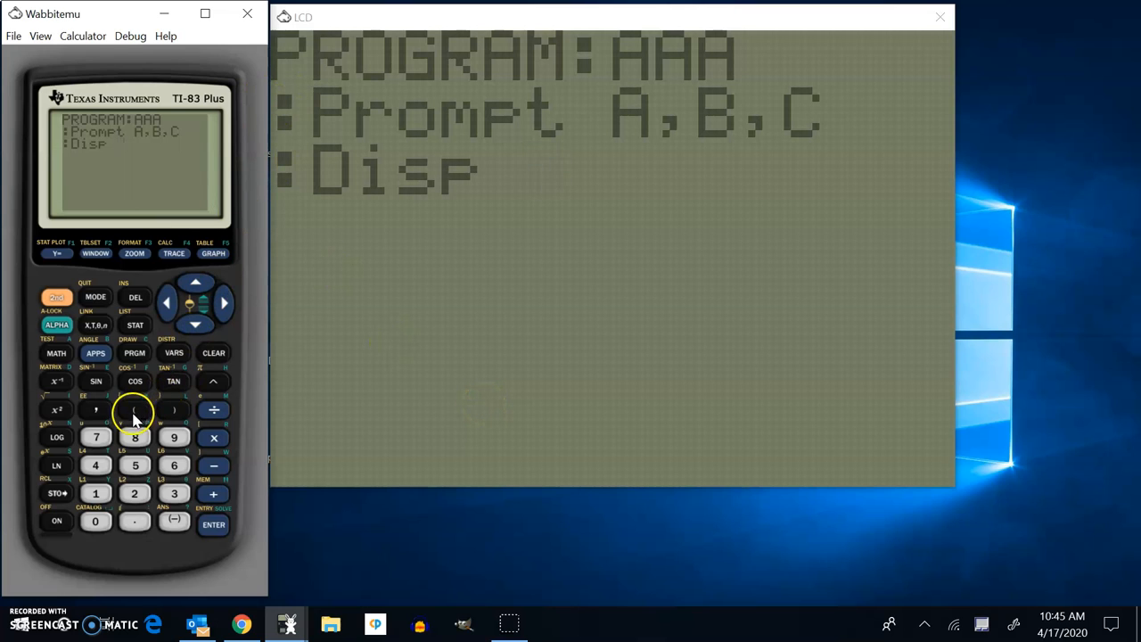
{"action": "left_click", "coordinate": [135, 410]}
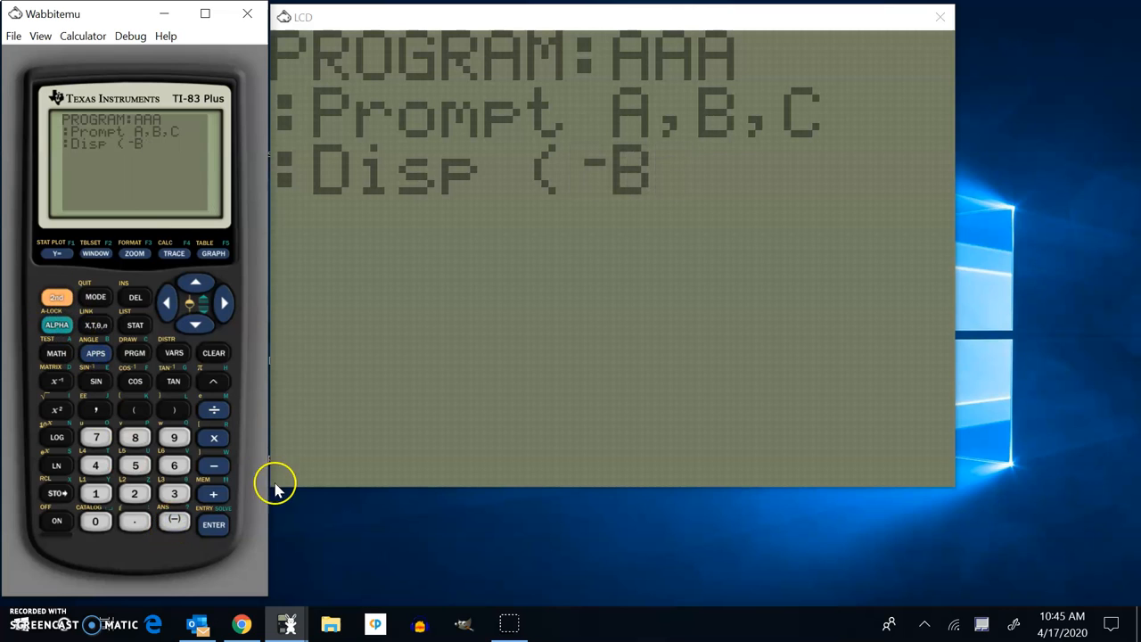
{"action": "left_click", "coordinate": [213, 493]}
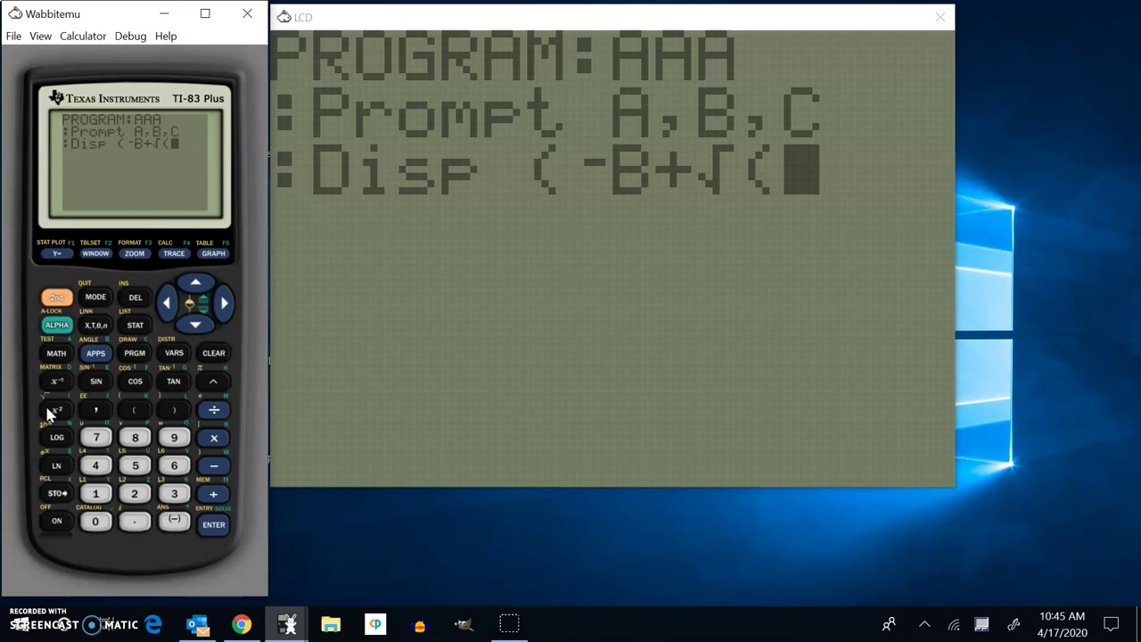
{"action": "mouse_move", "coordinate": [57, 410]}
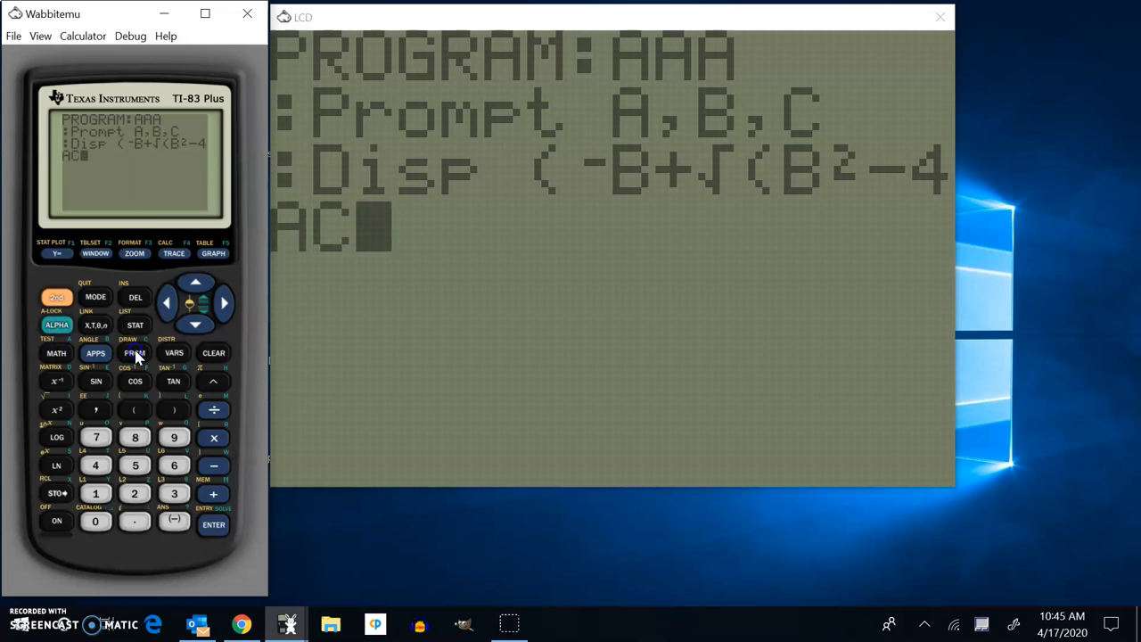
{"action": "mouse_move", "coordinate": [755, 159]}
{"action": "type", "text": ")"}
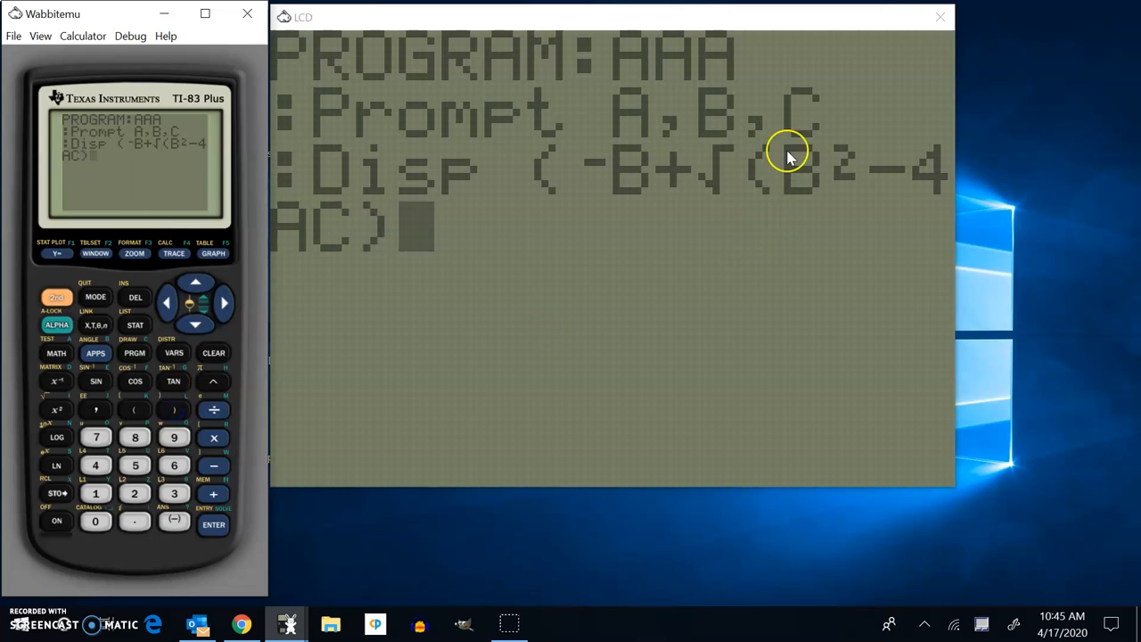
{"action": "mouse_move", "coordinate": [535, 170]}
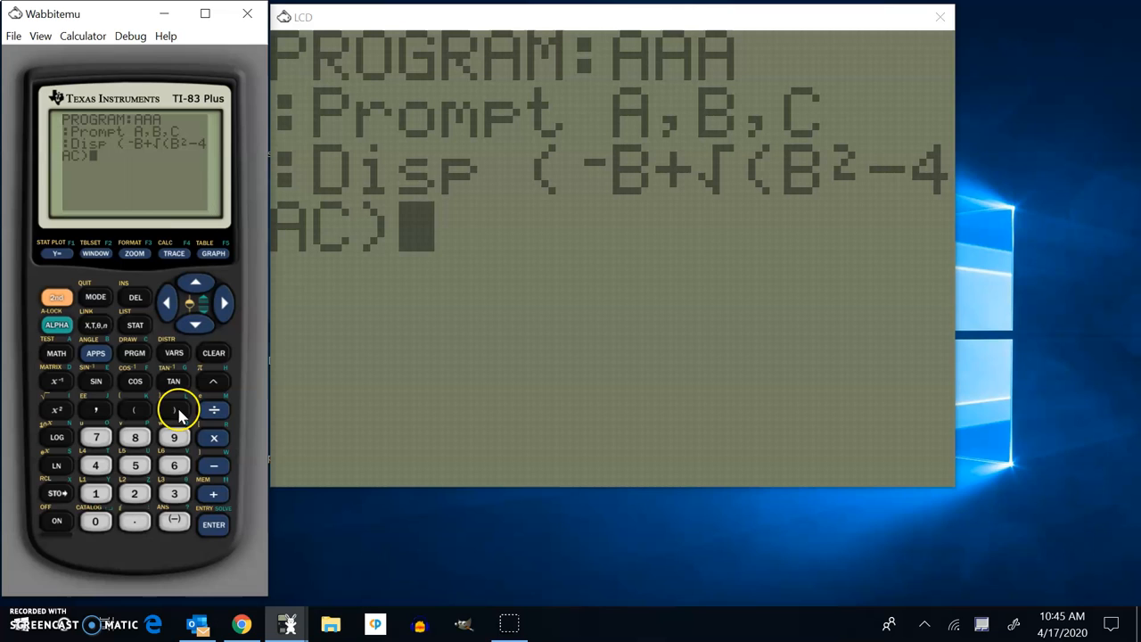
{"action": "left_click", "coordinate": [174, 410]}
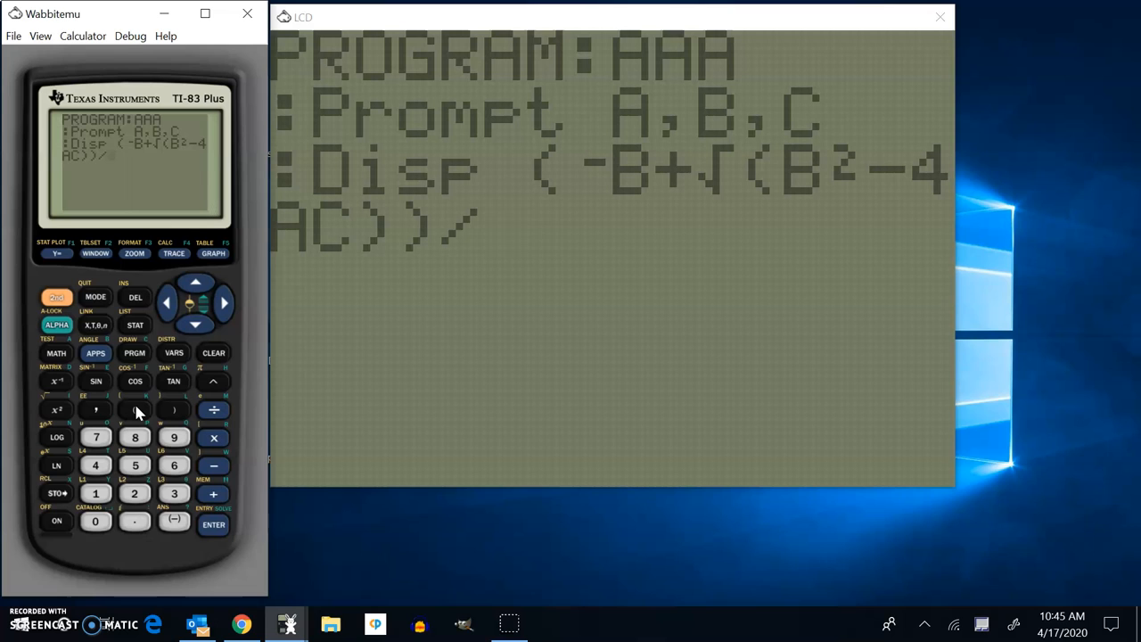
{"action": "left_click", "coordinate": [135, 493]}
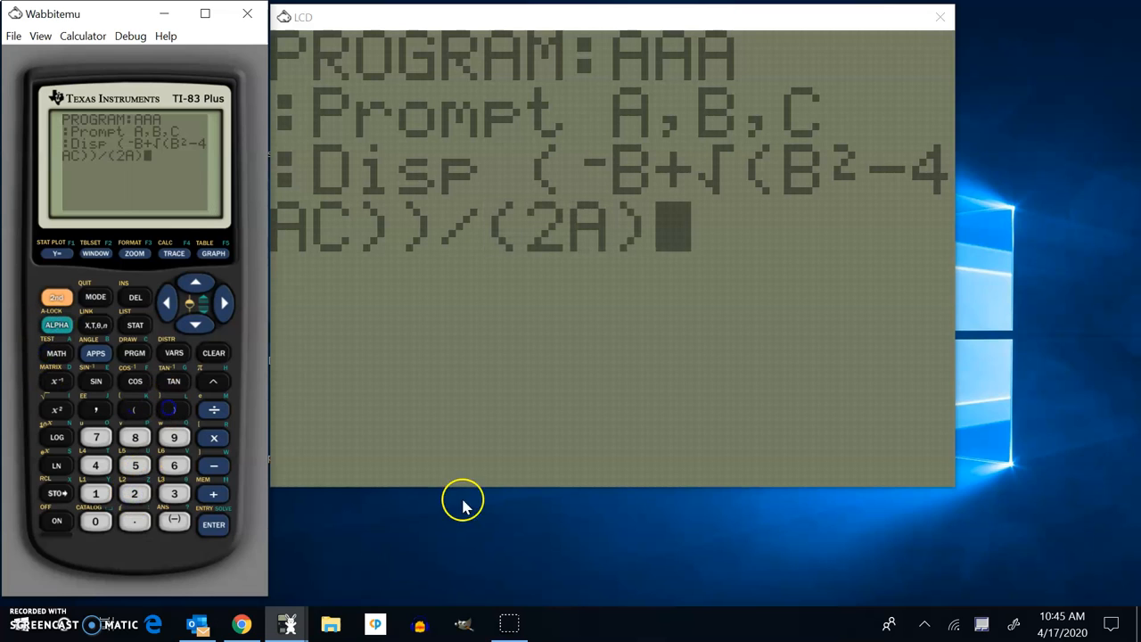
{"action": "left_click", "coordinate": [213, 524]}
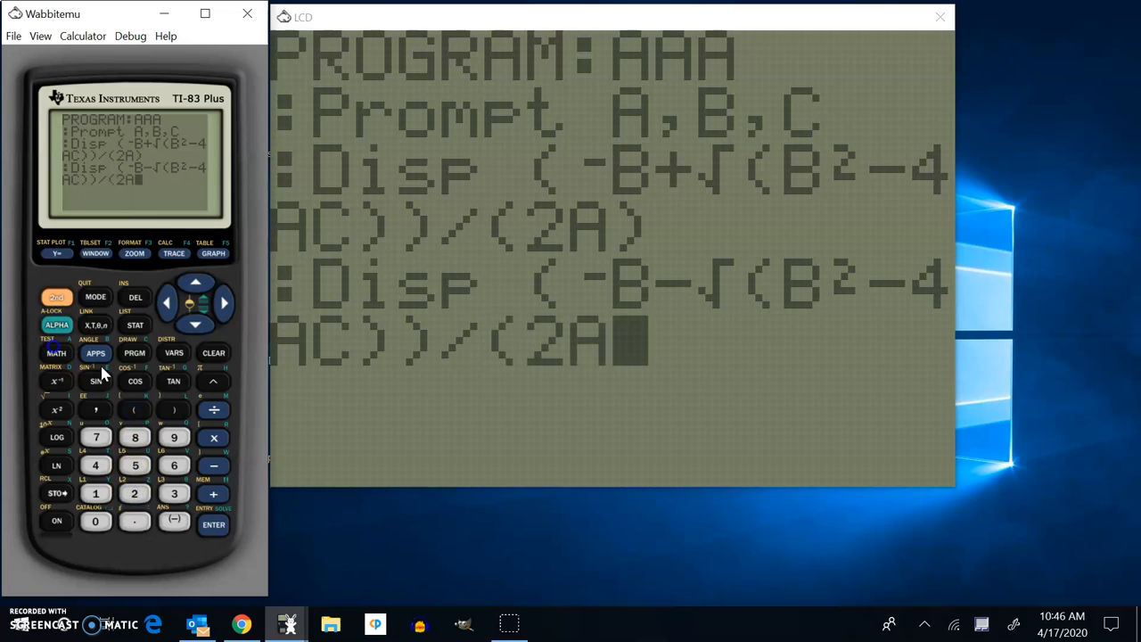
Finish the Disp (-B-√(B²-4AC))/(2A line so AAA appears with QUAD.
{"action": "left_click", "coordinate": [213, 524]}
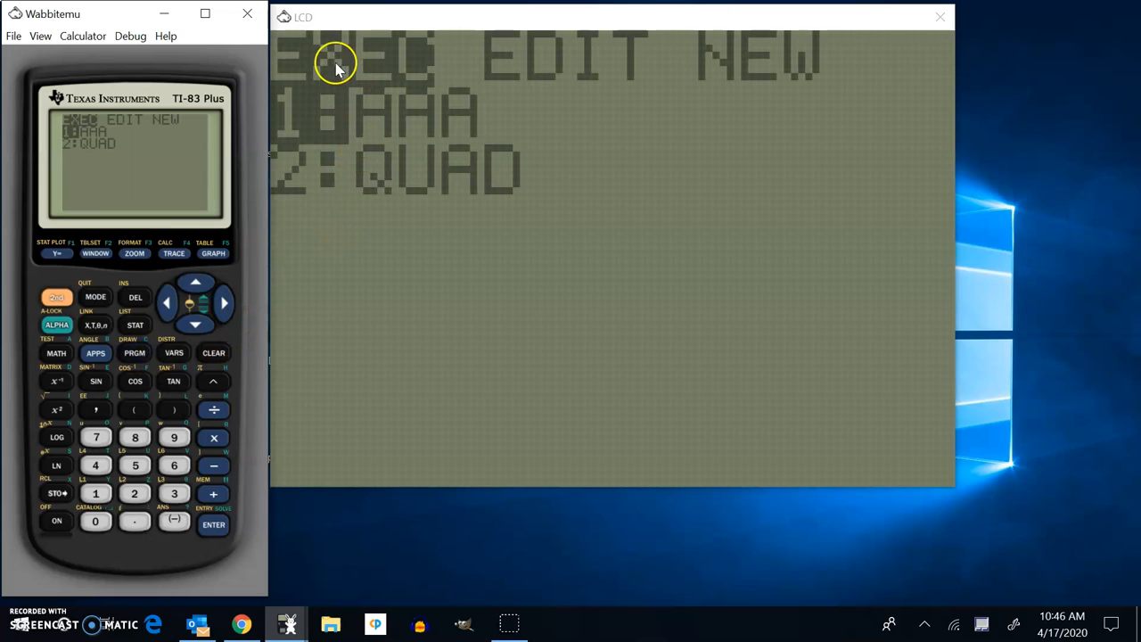
{"action": "mouse_move", "coordinate": [214, 526]}
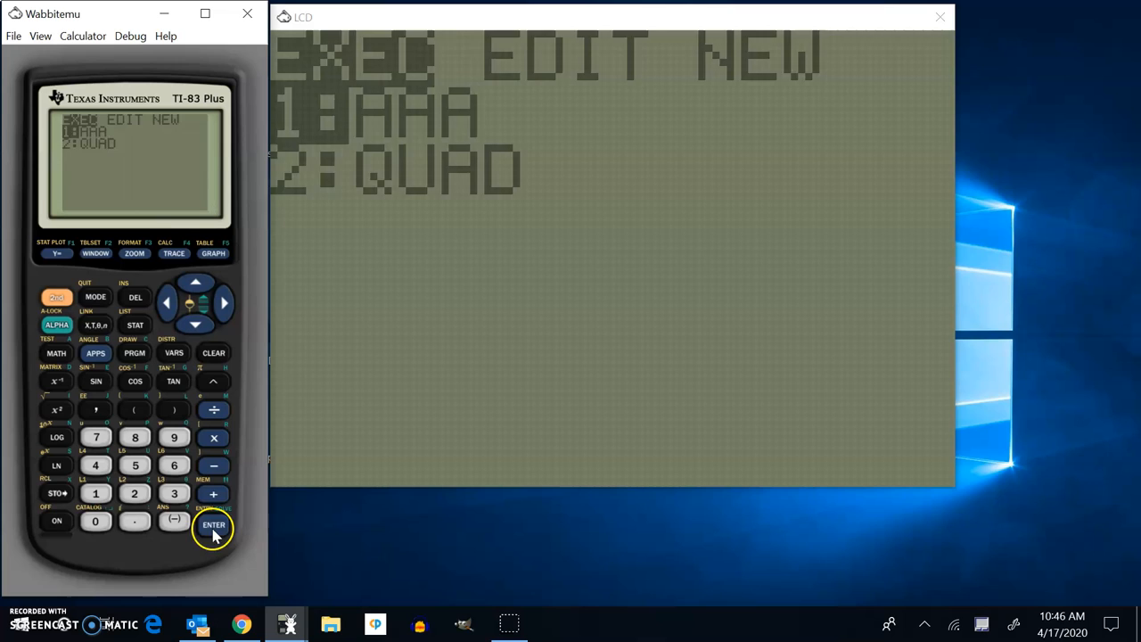
Run AAA with A=1, B=4, C=4 showing -2, -2, Done, then launch it again.
{"action": "left_click", "coordinate": [213, 526]}
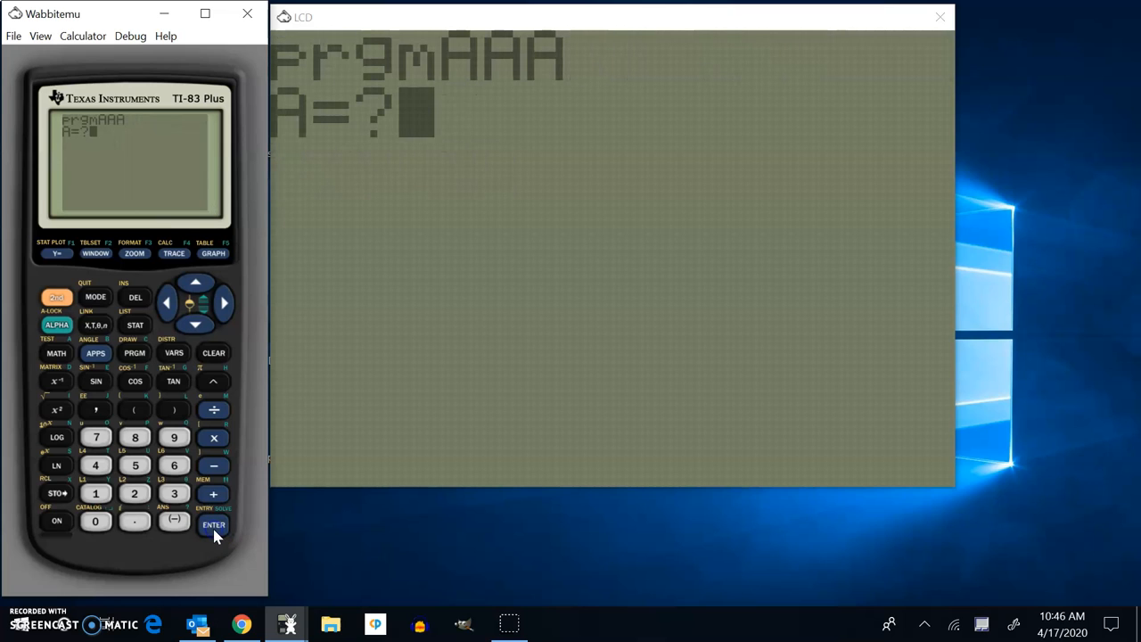
{"action": "left_click", "coordinate": [95, 493]}
{"action": "type", "text": "4"}
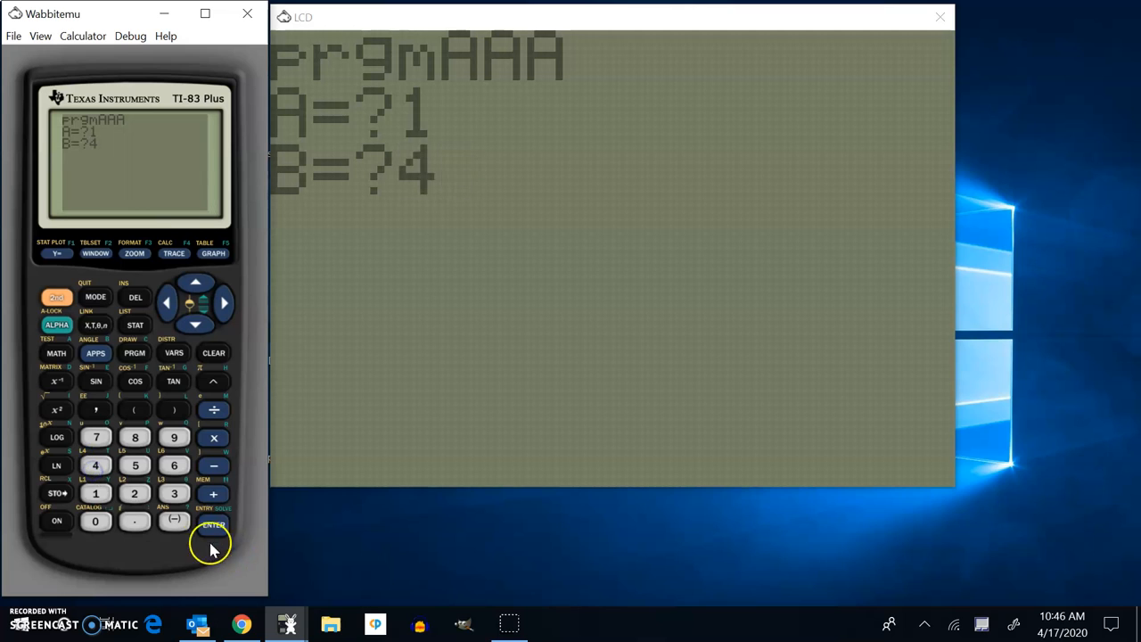
{"action": "left_click", "coordinate": [213, 524]}
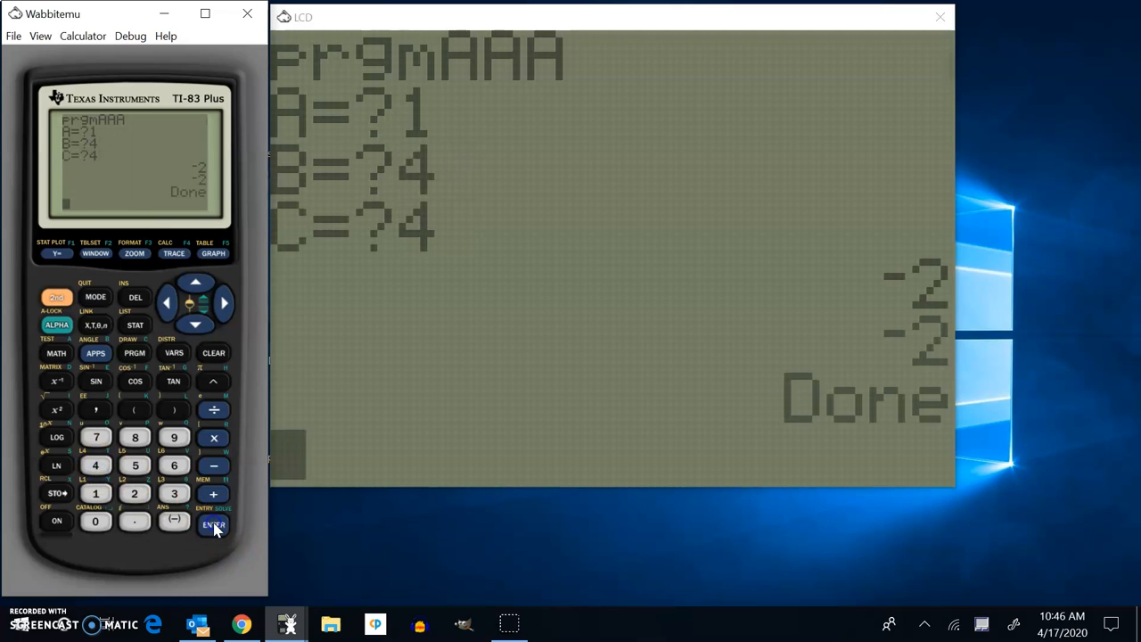
{"action": "left_click", "coordinate": [213, 525]}
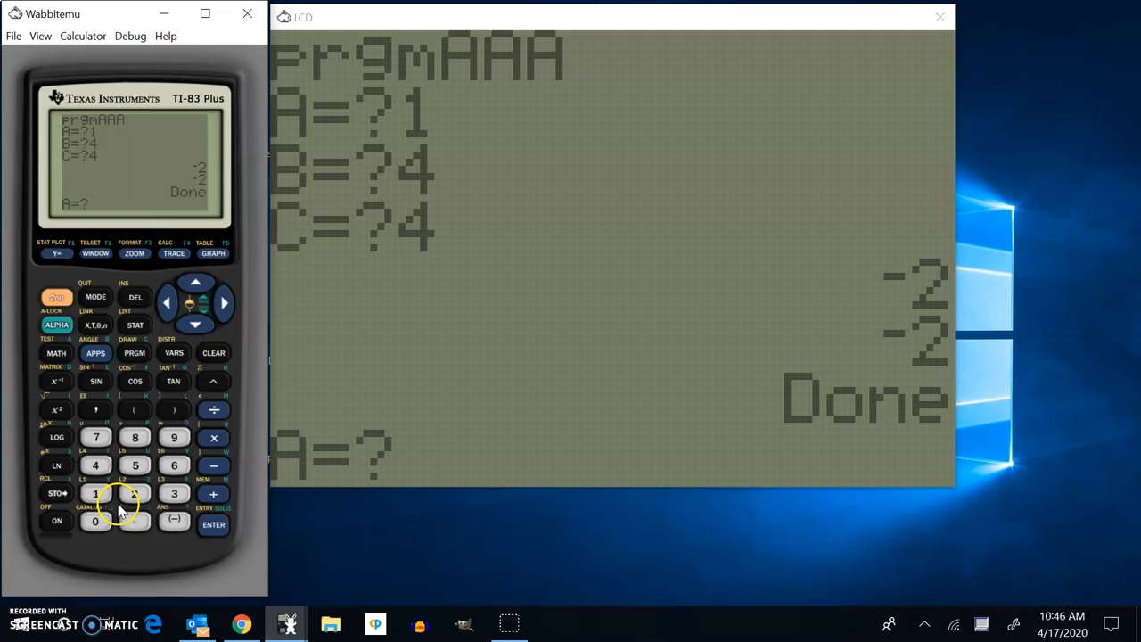